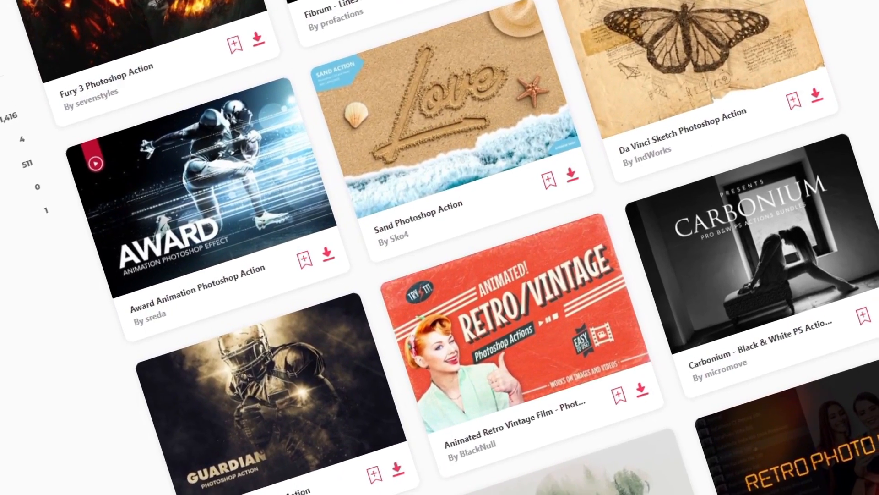
Step: Feather the grey rock cutout's mask edge in Select and Mask
scroll(down, 3)
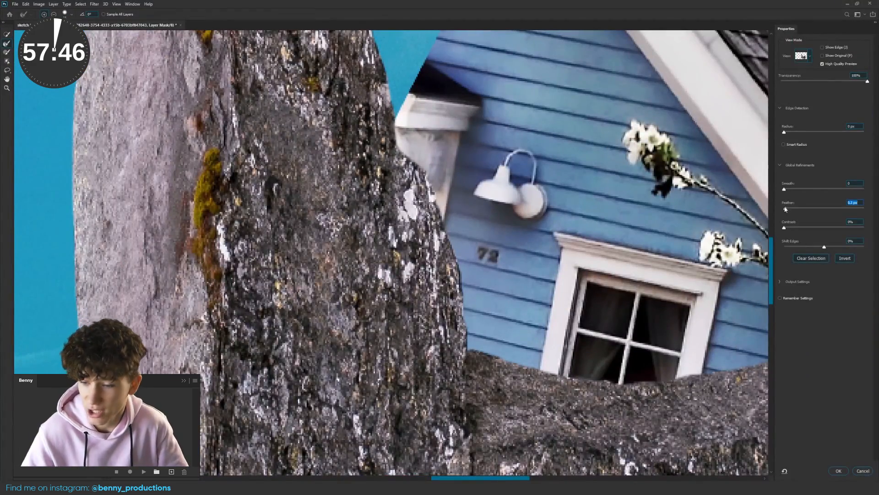
click(838, 470)
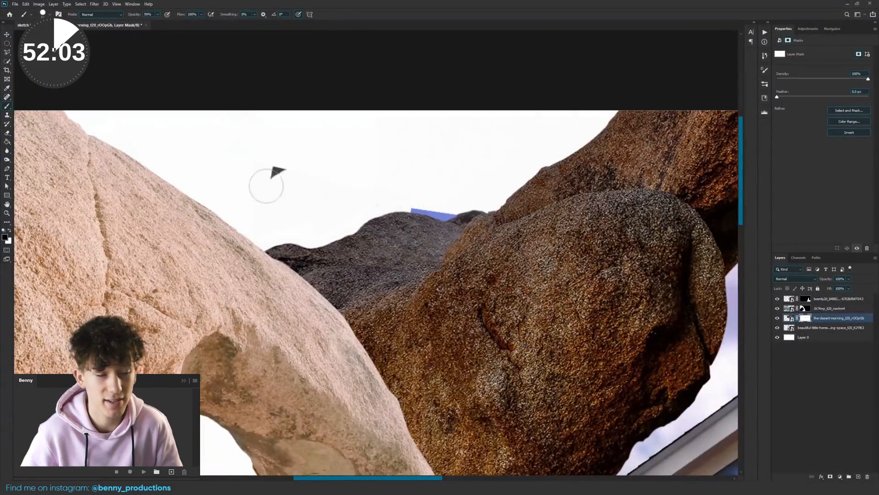
Step: Confirm the Liquify reshaping of the brown rock arch's lower tip
click(93, 4)
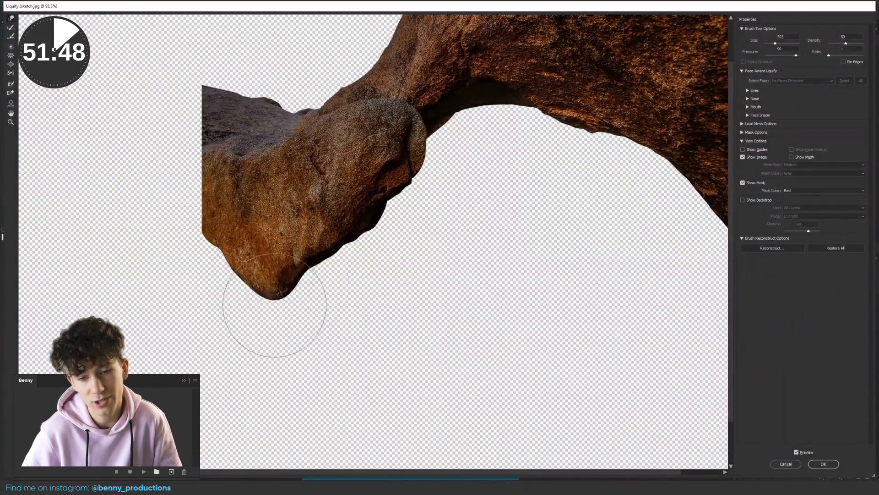
click(822, 463)
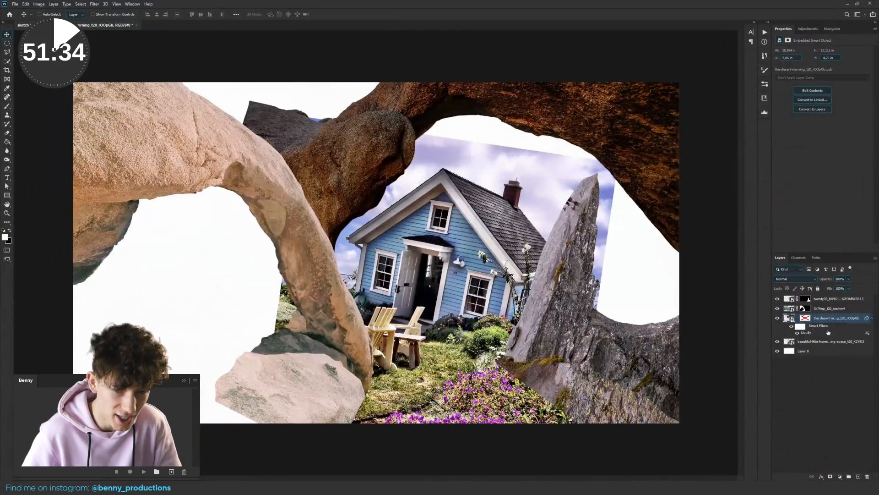
click(827, 307)
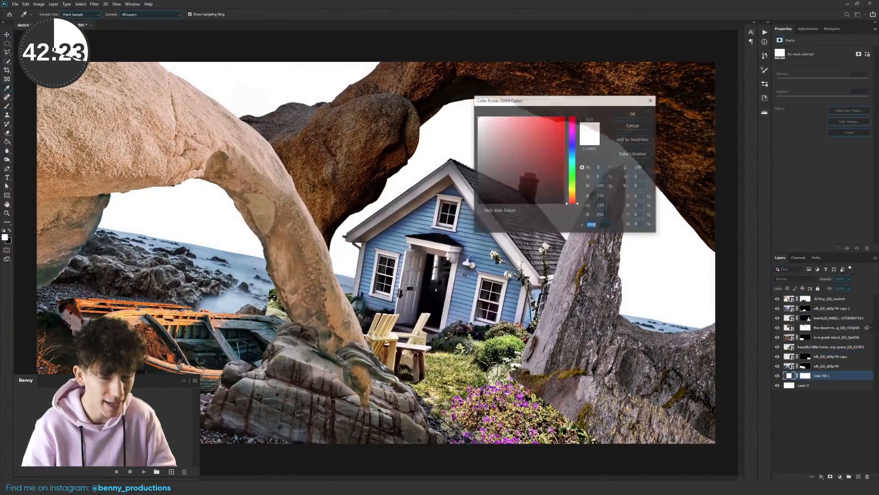
Step: Change the Color Fill background layer to light blue
click(632, 114)
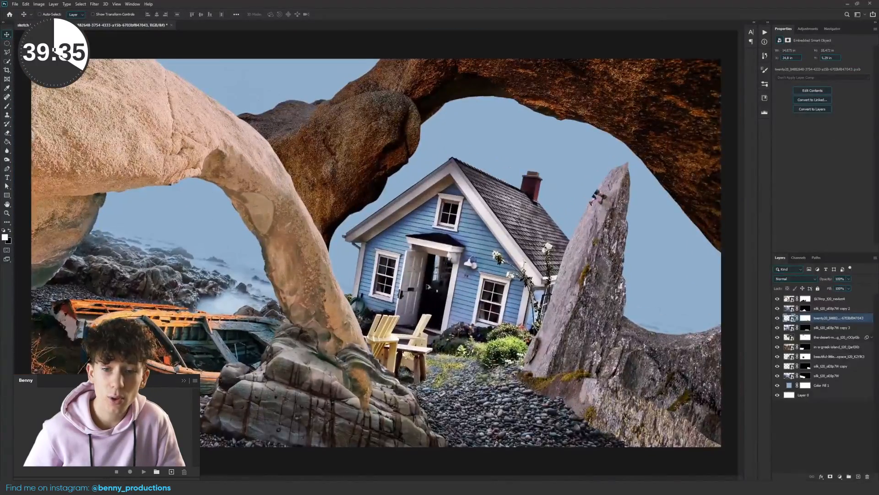
double_click(789, 385)
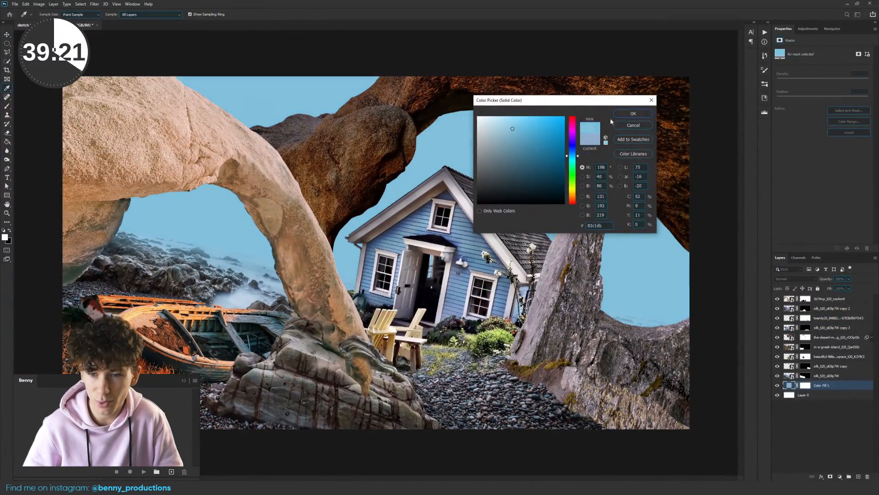
click(633, 113)
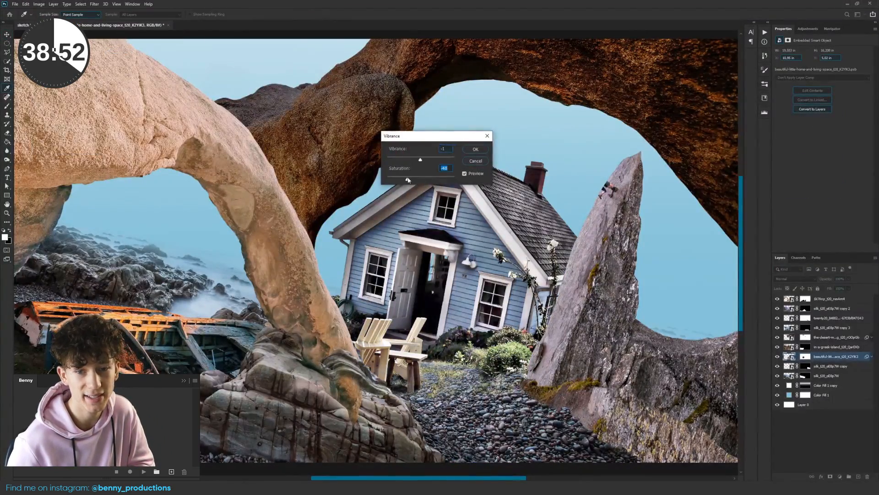
Step: Apply Vibrance with Saturation -40 to the house and shoreline smart objects
click(475, 148)
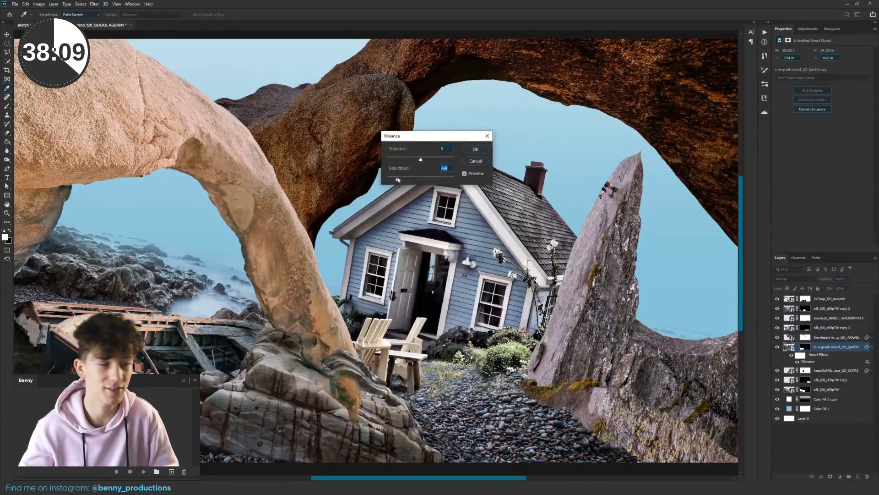
click(830, 357)
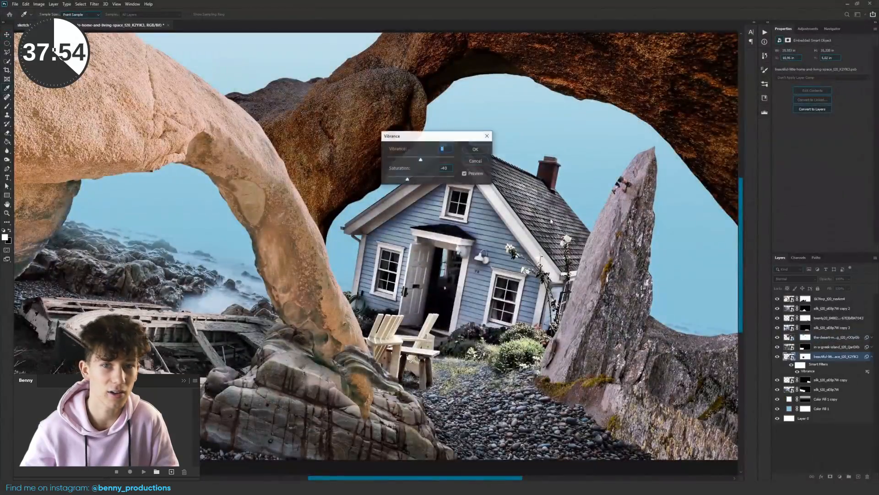
click(475, 148)
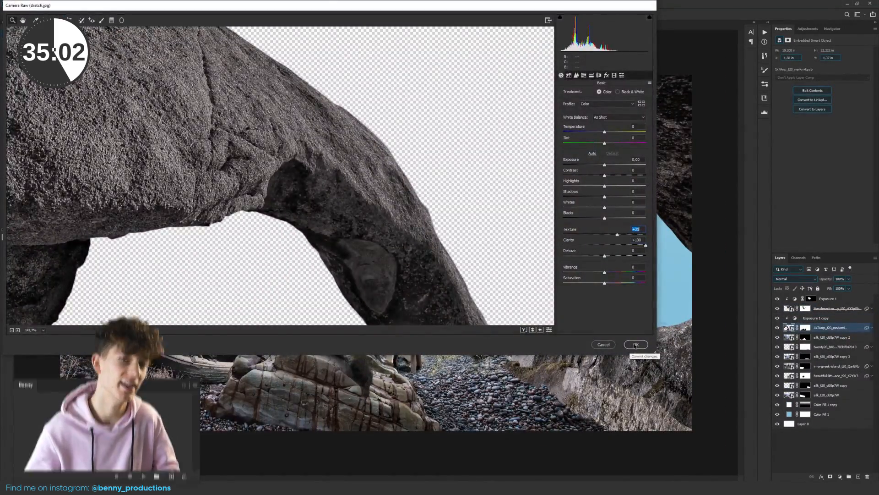
Step: Apply the Camera Raw filter with Texture and Clarity at +100 to the rock arch
click(635, 344)
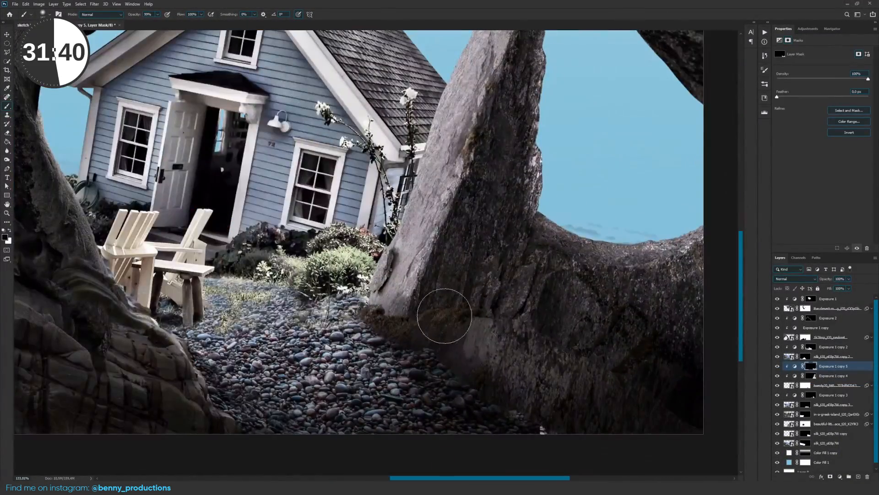
Step: Add Exposure layers shading the grey rock's base and the house where it meets the arch
click(834, 404)
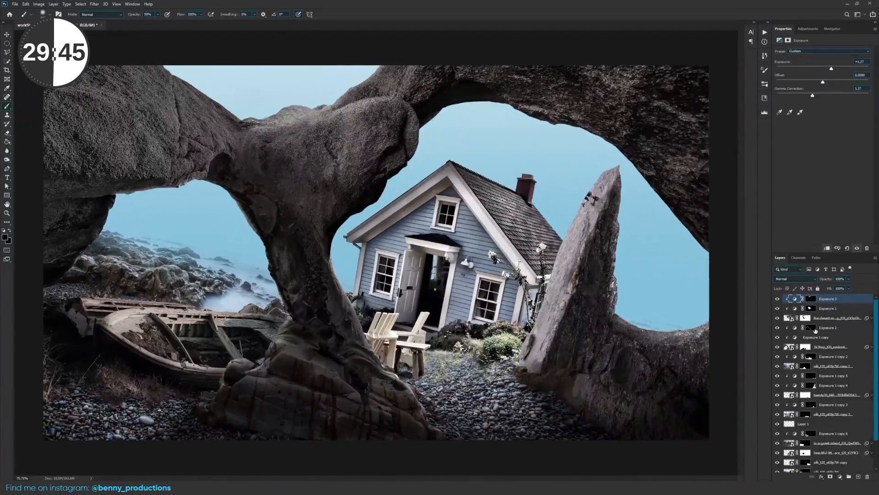
click(811, 328)
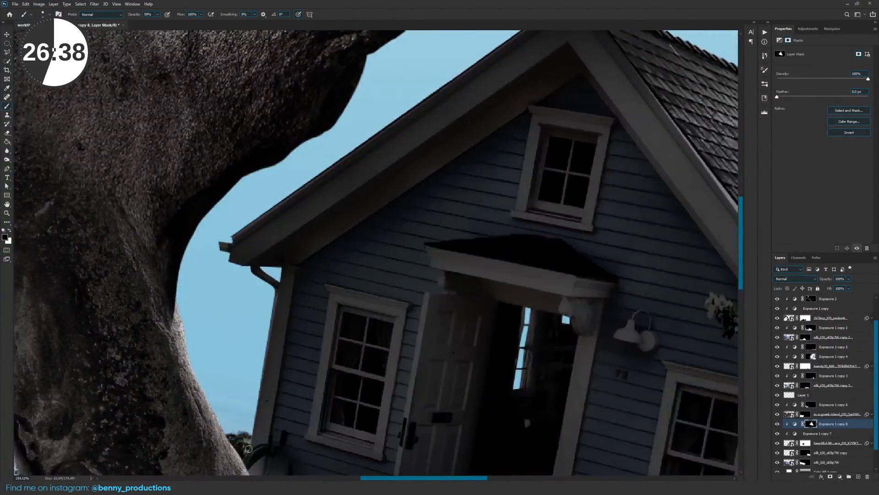
click(821, 433)
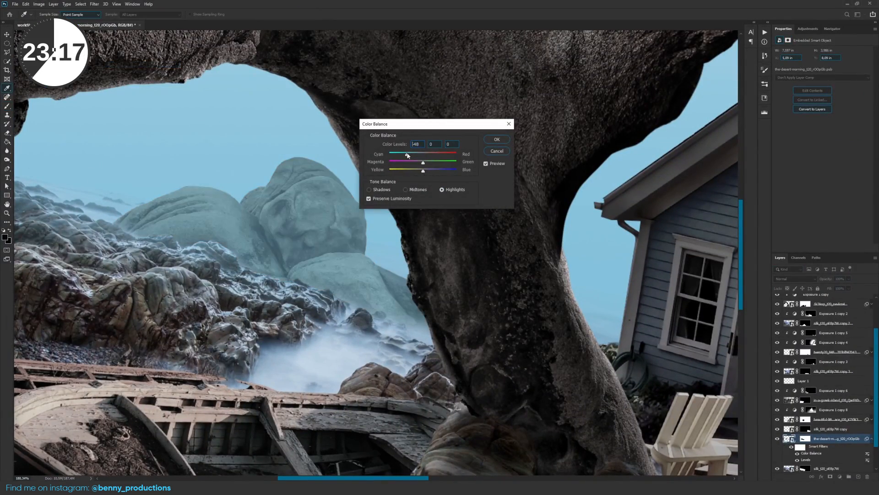
Step: Shift the rock smart object's highlights toward cyan with Color Balance
click(496, 139)
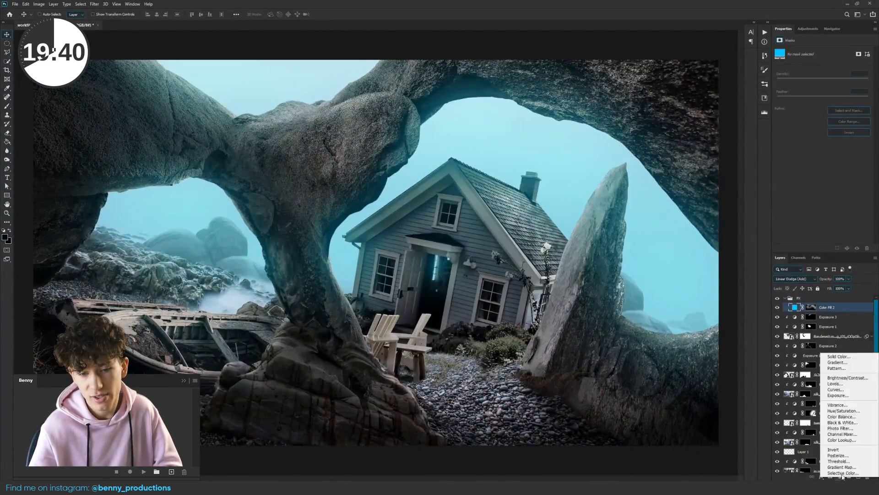
Step: Add a cyan Solid Color fill layer for the doorway glow
click(841, 417)
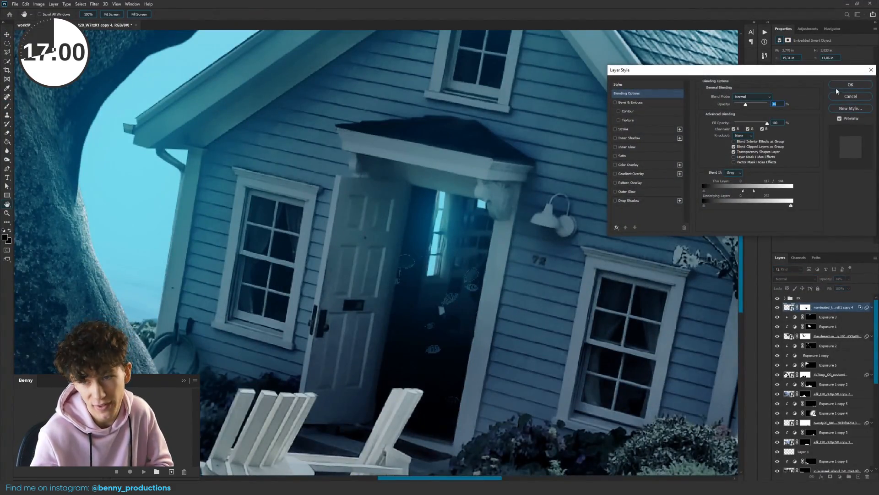
Step: Split the This Layer Blend If black slider so the top layer's dark tones drop out
click(850, 85)
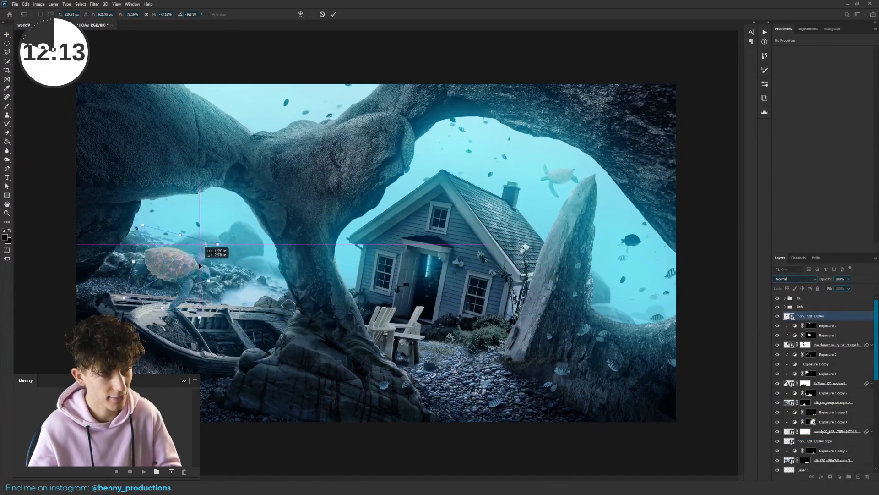
Step: Place the turtle over the boat and darken it with Brightness/Contrast
click(38, 4)
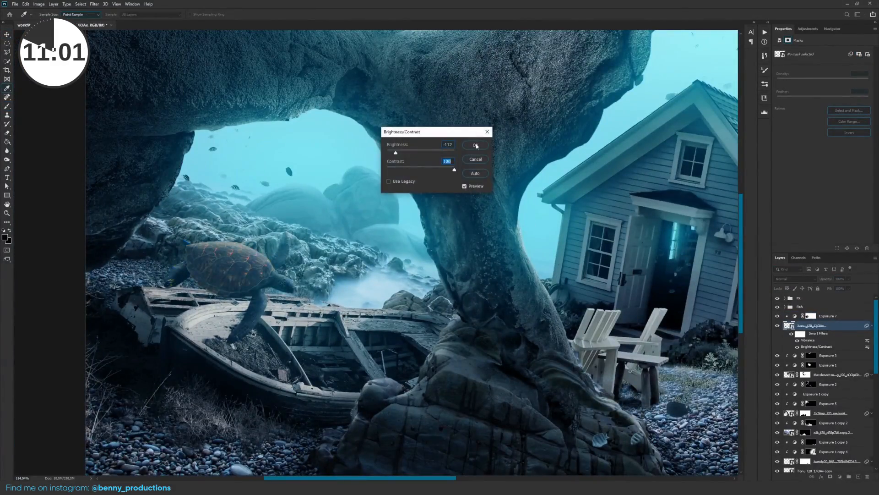
click(475, 145)
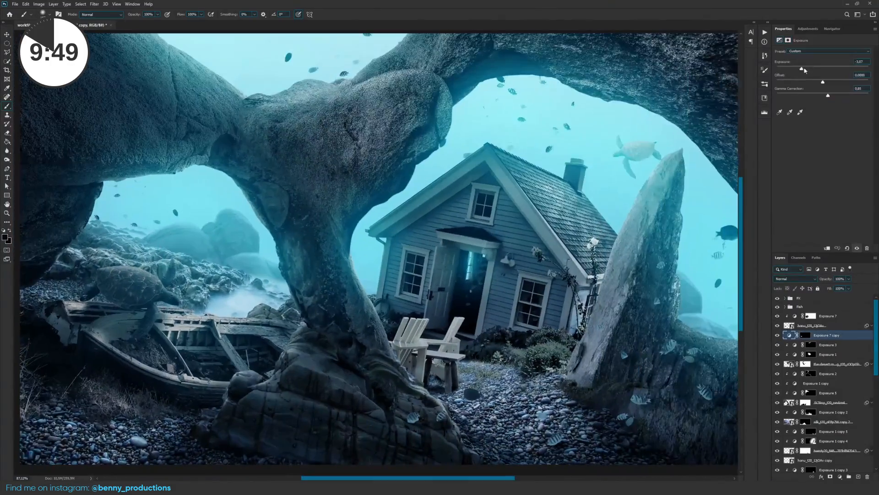
double_click(811, 326)
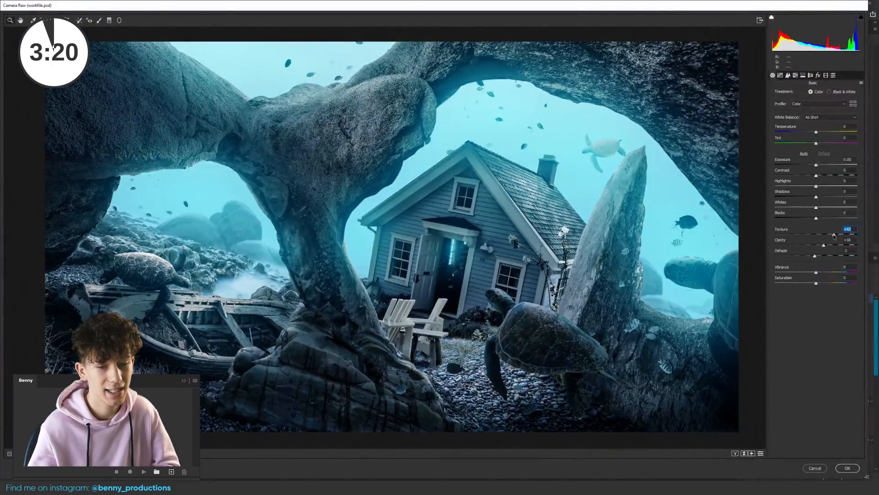
Step: Adjust Camera Raw Tone Curve, HSL, Split Toning, grain, vignette and Calibration, then apply
click(780, 75)
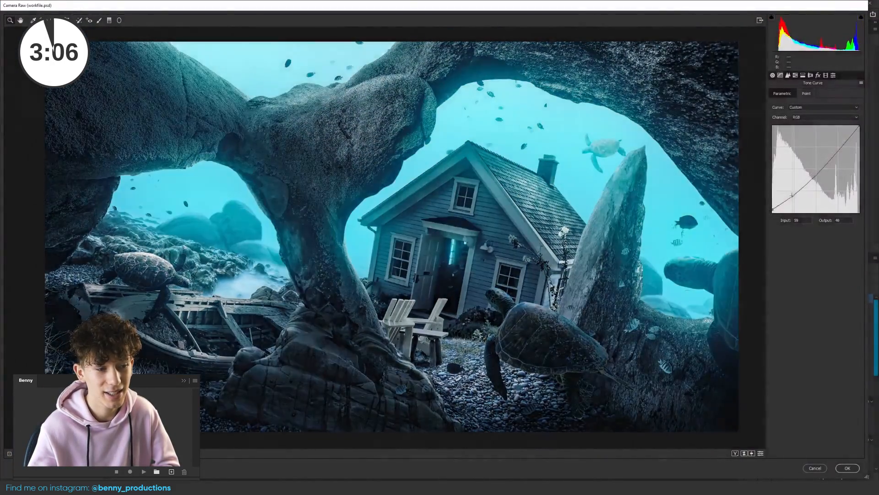
click(796, 75)
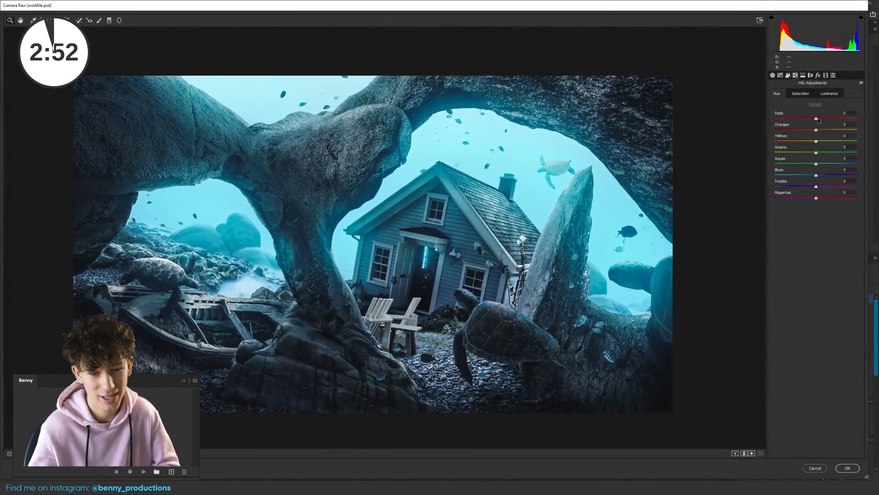
click(803, 75)
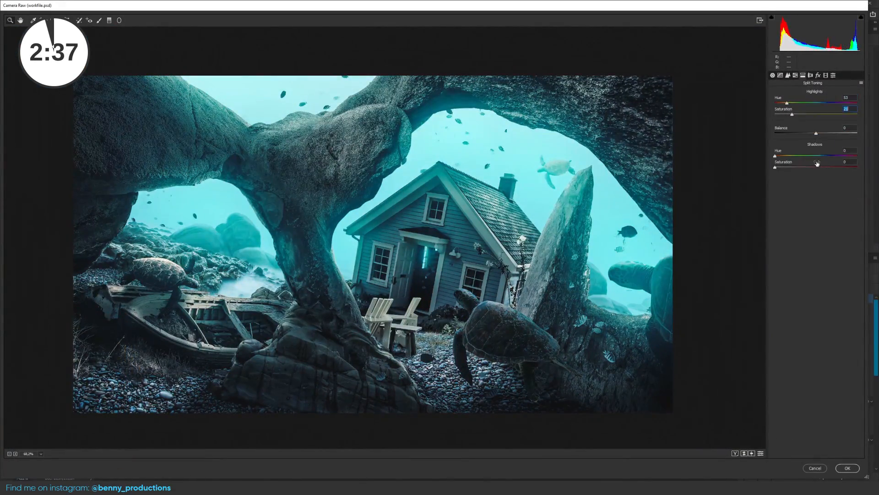
click(811, 75)
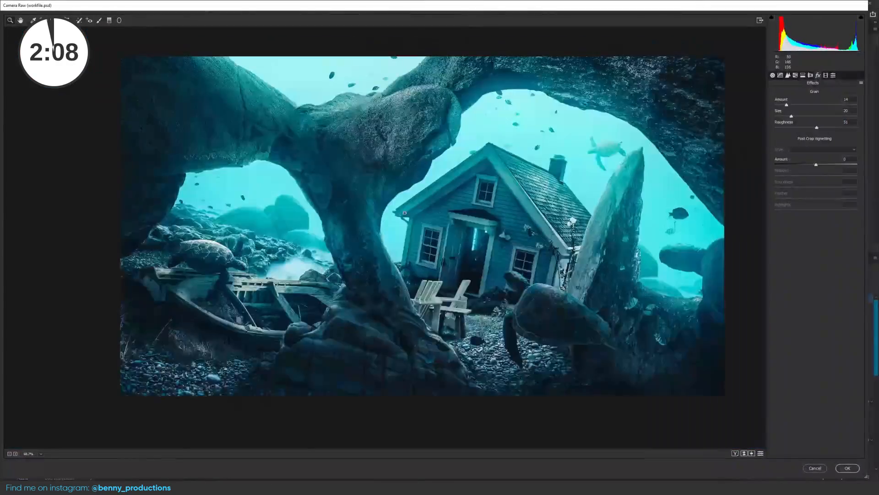
click(834, 76)
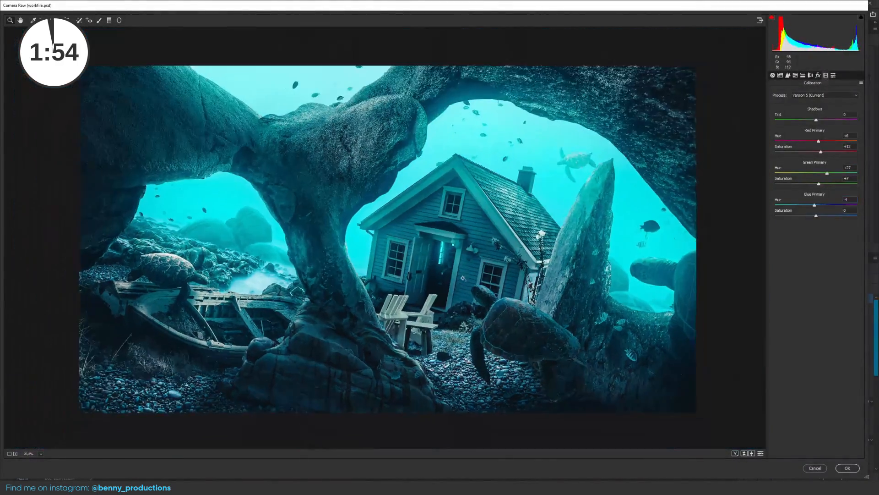
click(847, 468)
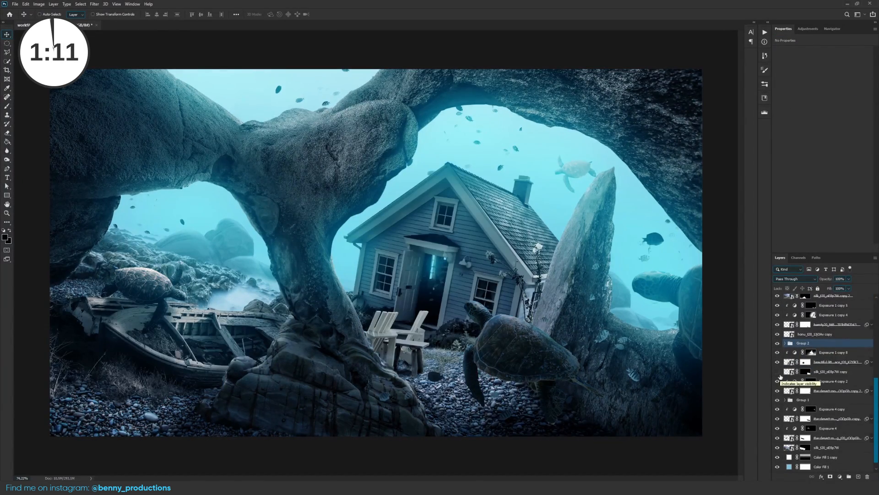
click(832, 380)
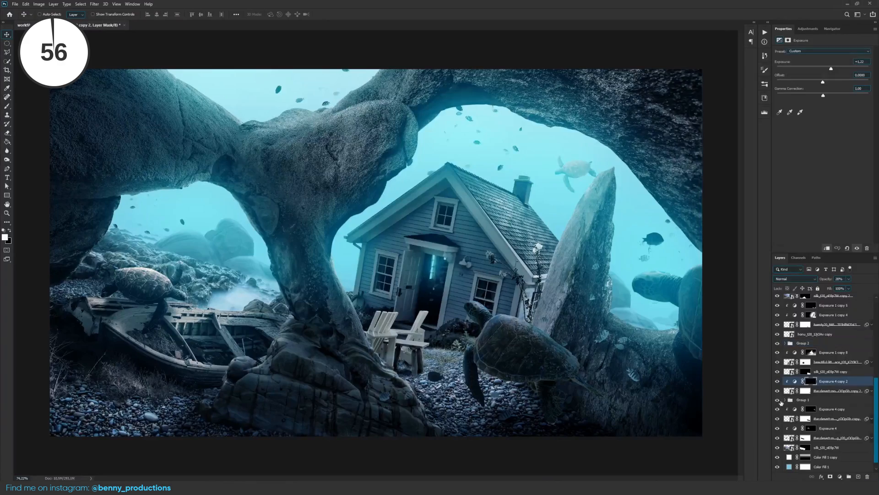